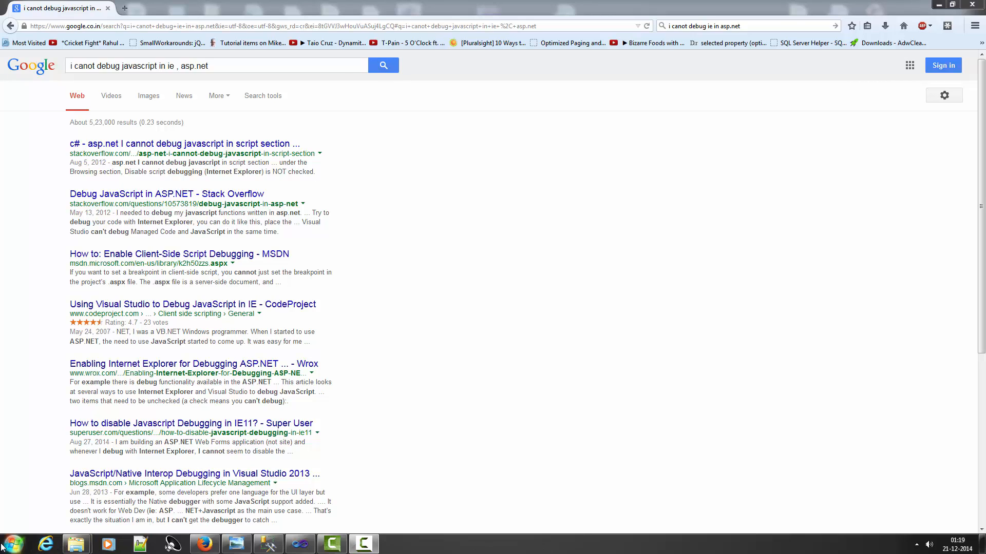
Step: Launch Internet Explorer from a Start Menu search for 'intern'
{"action": "left_click", "coordinate": [11, 543]}
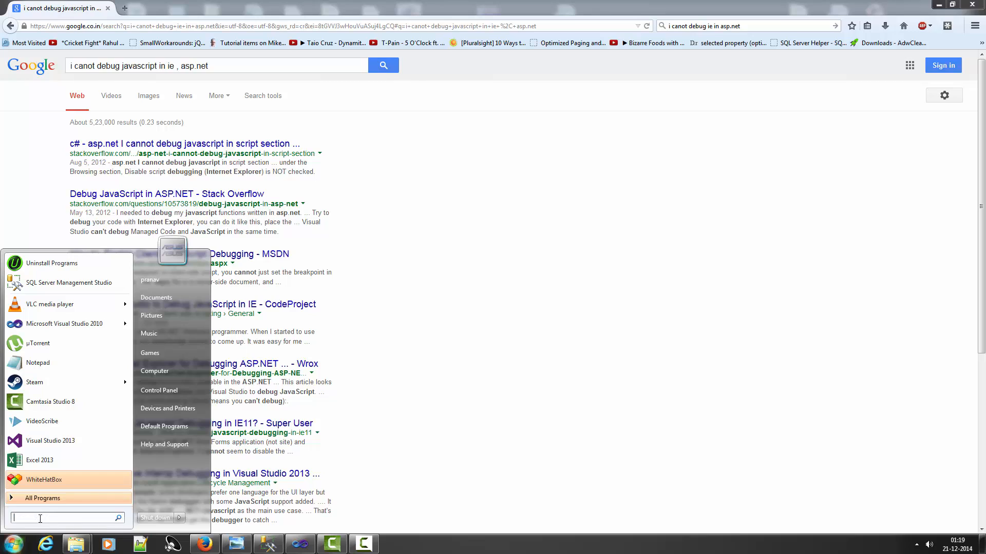
{"action": "type", "text": "intern"}
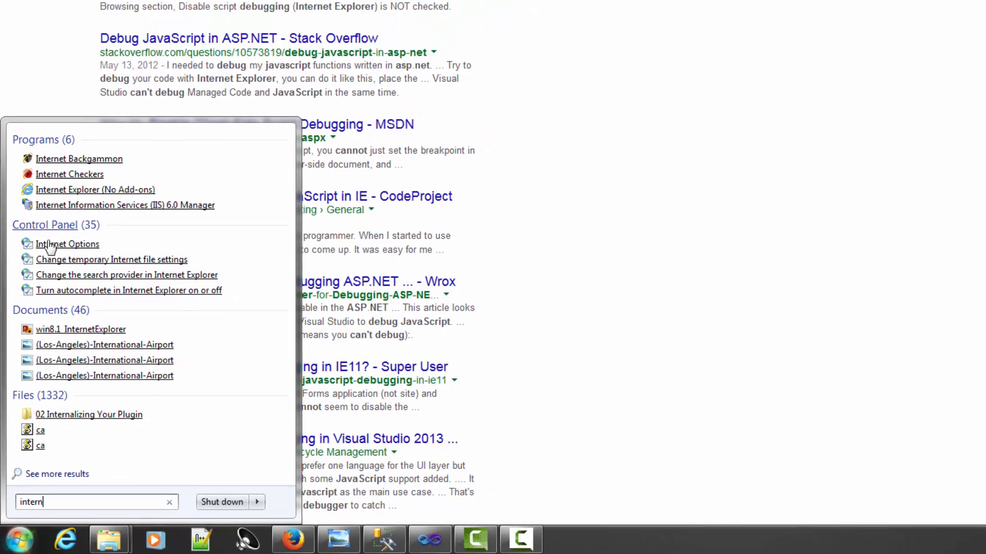
{"action": "left_click", "coordinate": [68, 245]}
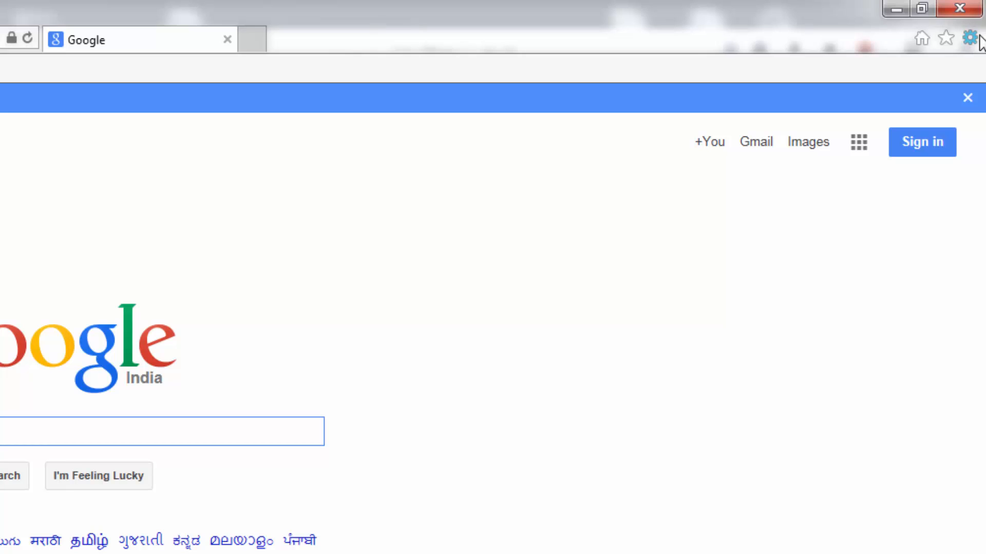
{"action": "mouse_move", "coordinate": [971, 38]}
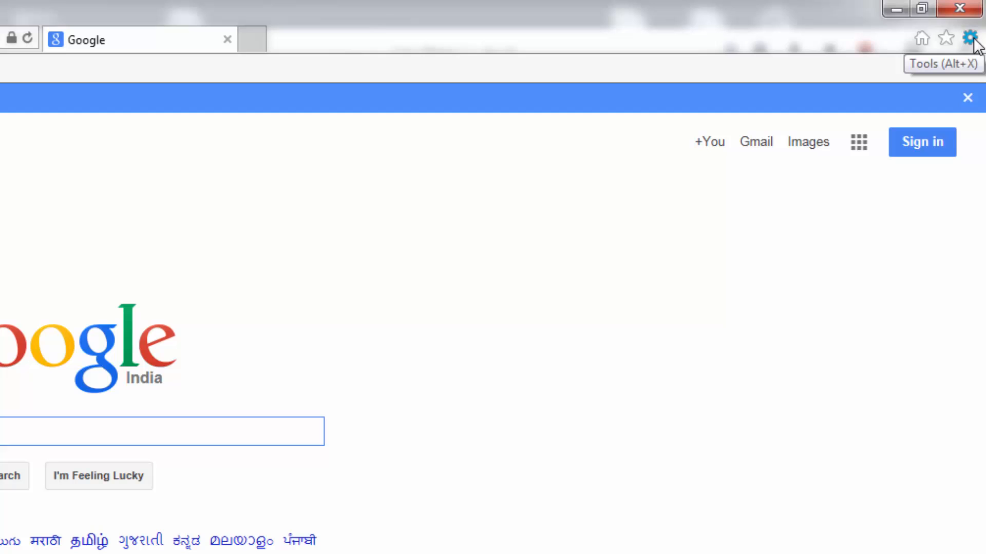
Step: Bring up Internet Options from the browser's Tools gear menu
{"action": "left_click", "coordinate": [970, 38]}
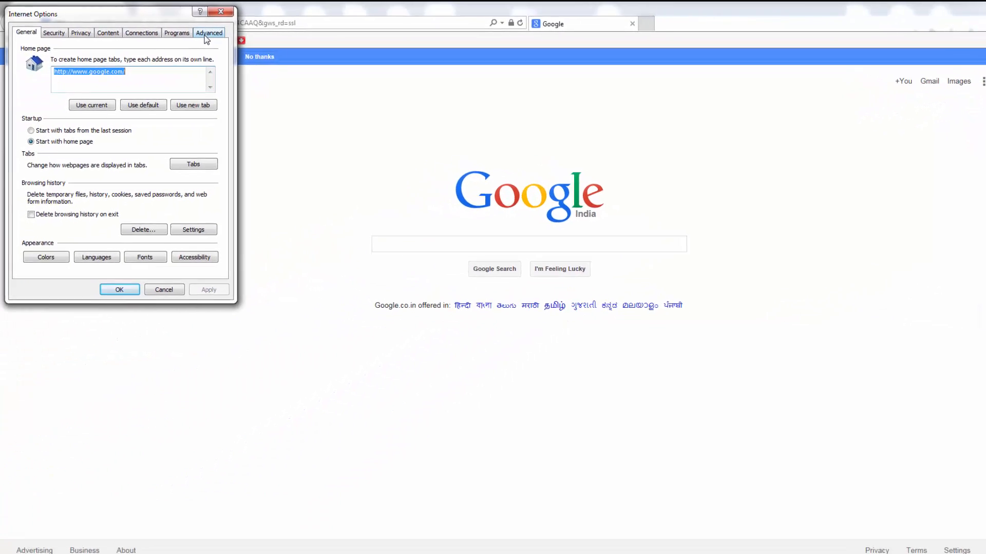
Step: In Advanced settings, uncheck 'Disable script debugging (Internet Explorer)', apply, and close the dialog
{"action": "left_click", "coordinate": [209, 33]}
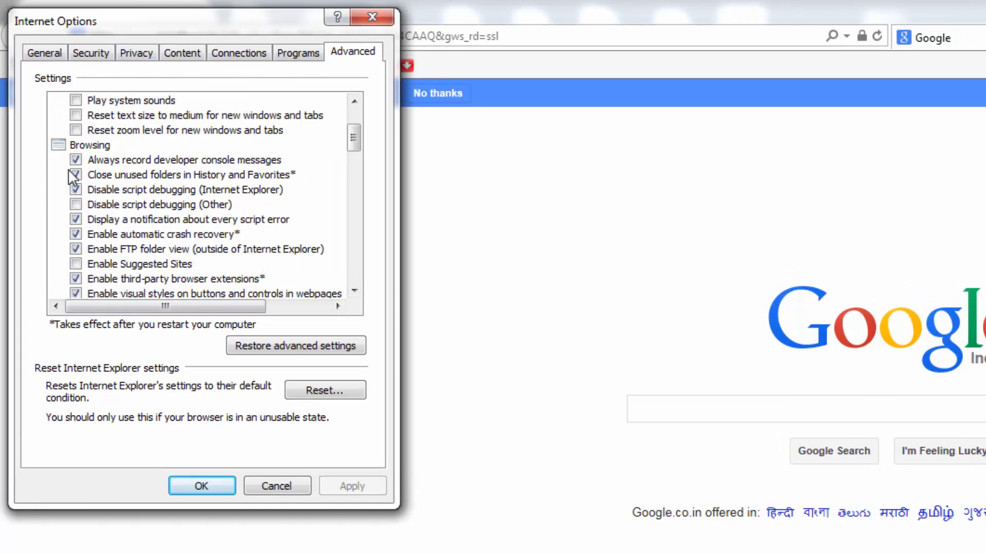
{"action": "left_click", "coordinate": [75, 174]}
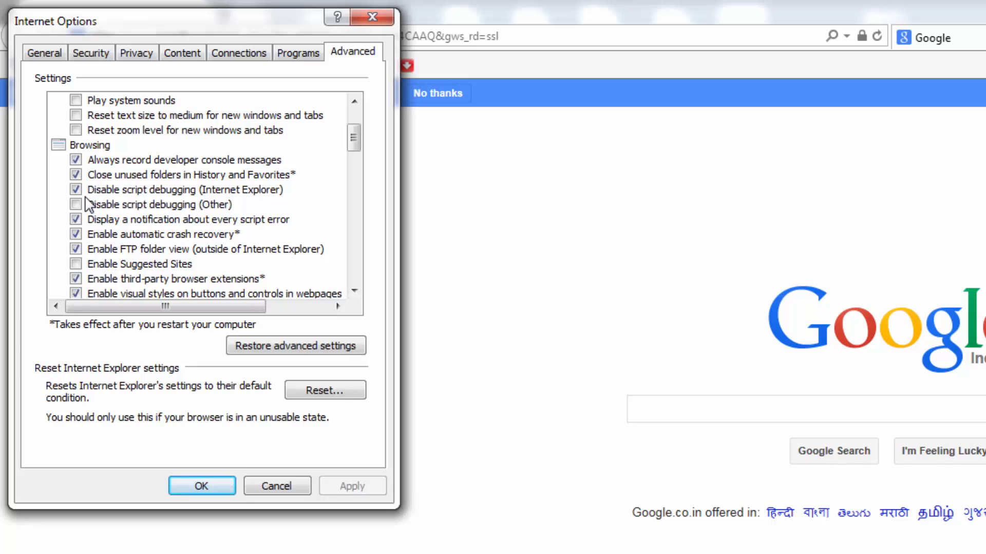
{"action": "mouse_move", "coordinate": [106, 200]}
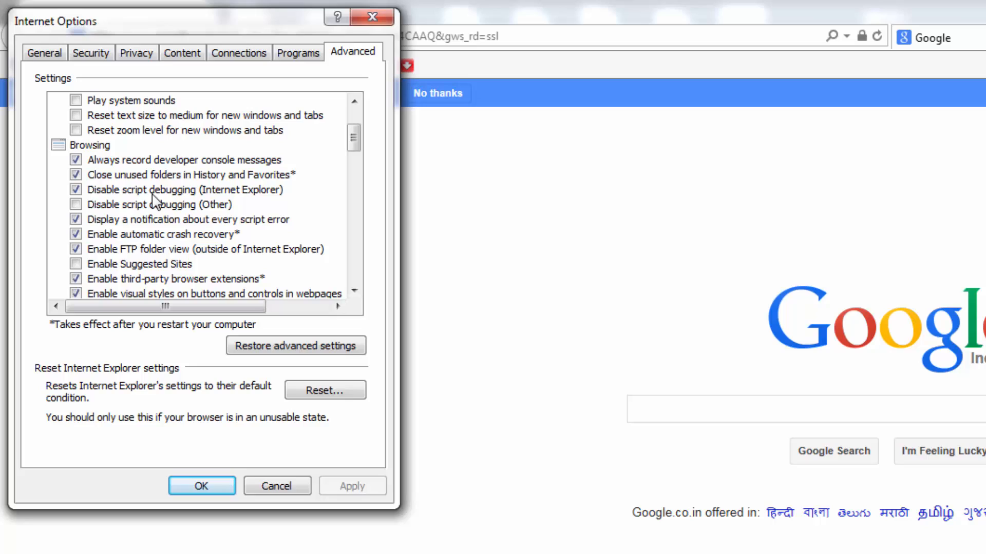
{"action": "left_click", "coordinate": [76, 189]}
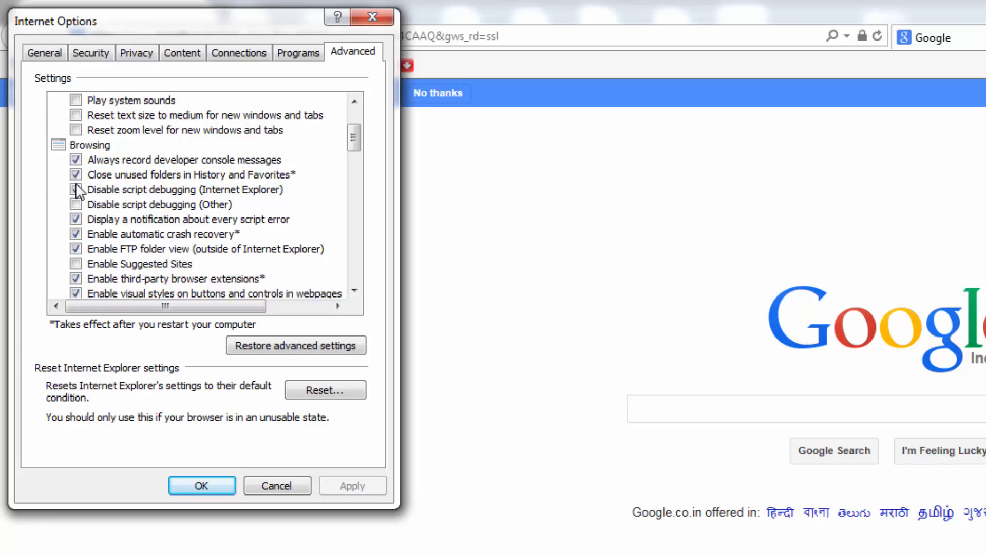
{"action": "left_click", "coordinate": [76, 189]}
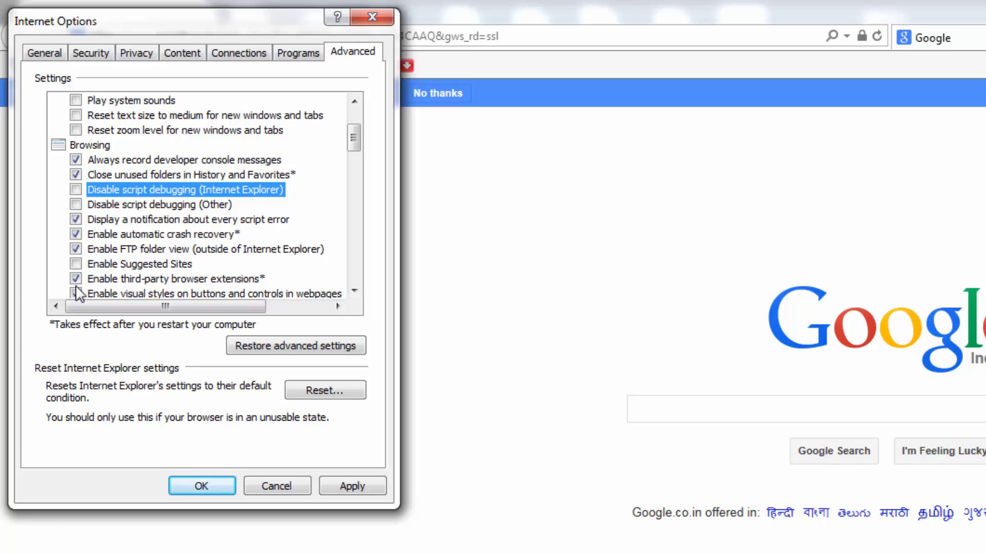
{"action": "left_click", "coordinate": [75, 294]}
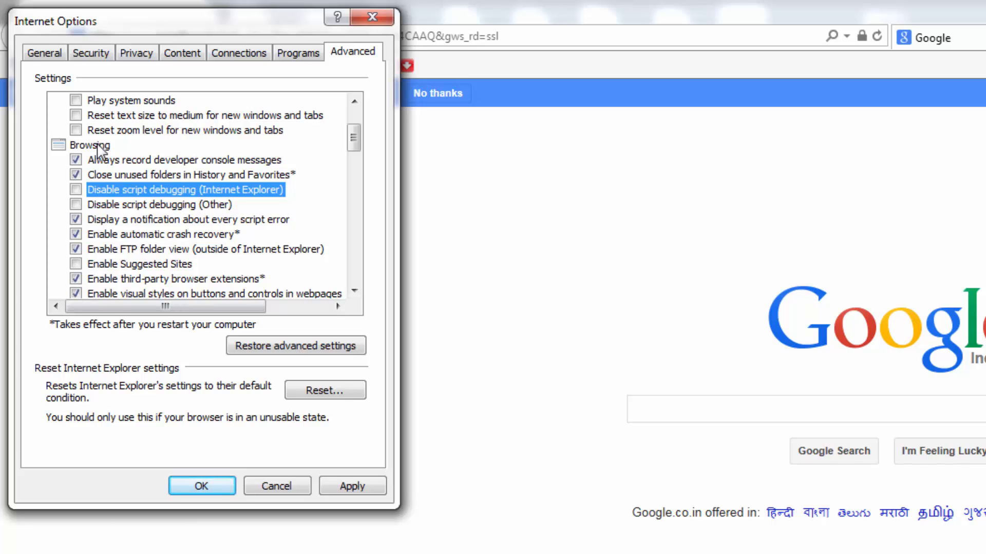
{"action": "mouse_move", "coordinate": [160, 296]}
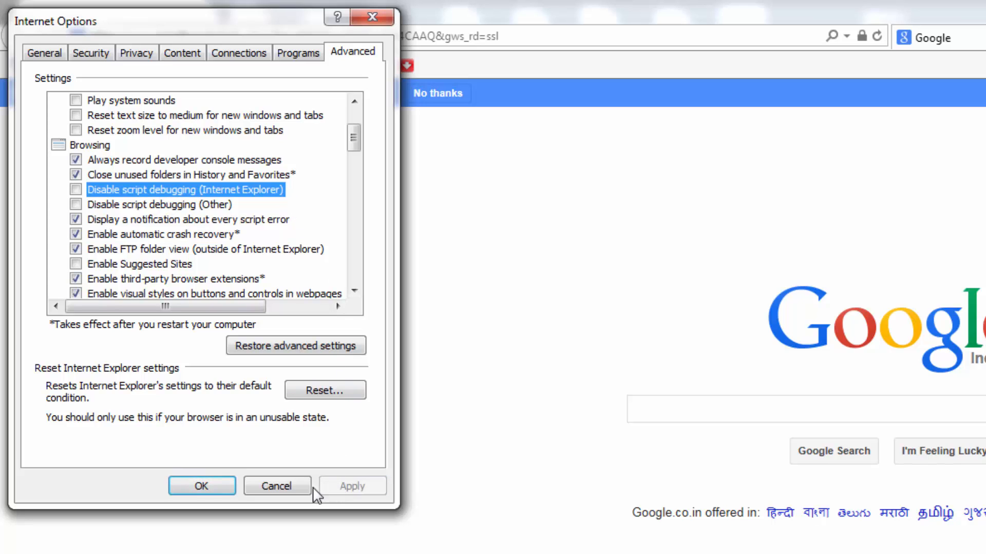
{"action": "left_click", "coordinate": [276, 486]}
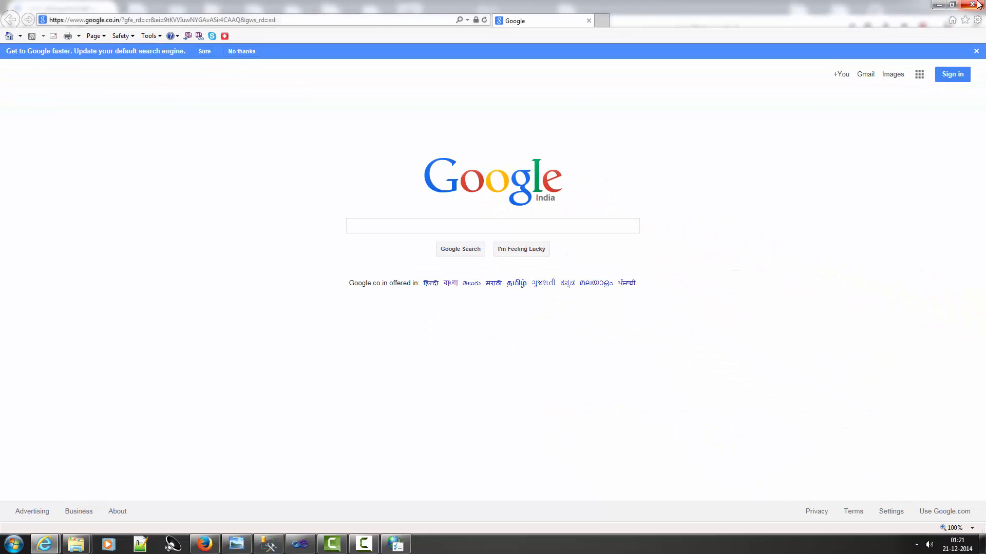
Step: Close Internet Explorer, review Internet Properties' Advanced settings, and close the dialog
{"action": "left_click", "coordinate": [492, 226]}
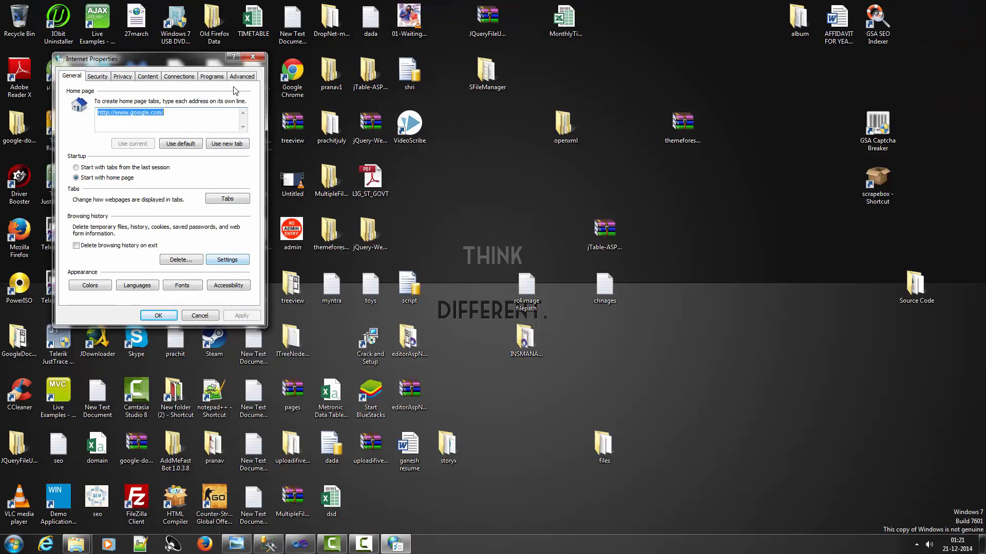
{"action": "left_click", "coordinate": [241, 76]}
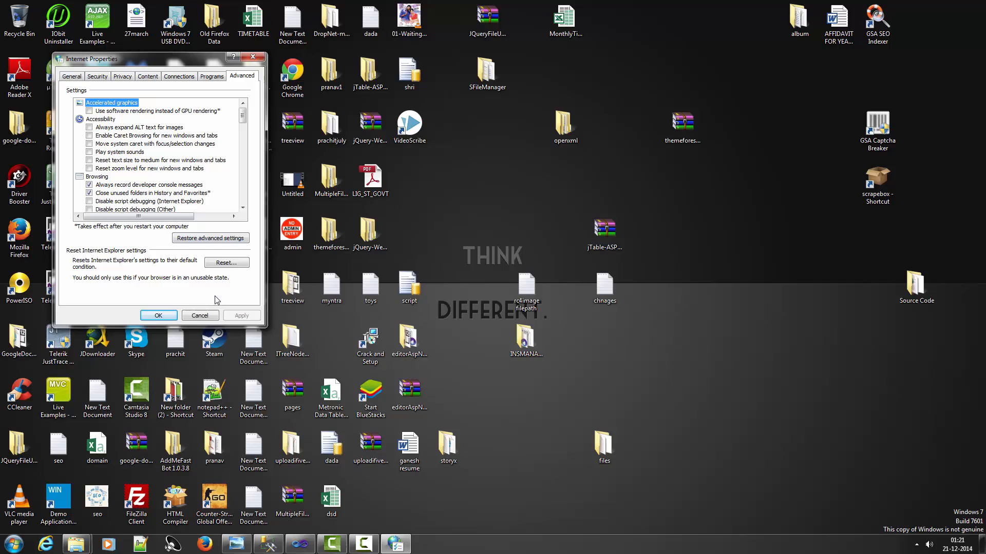
{"action": "left_click", "coordinate": [158, 315]}
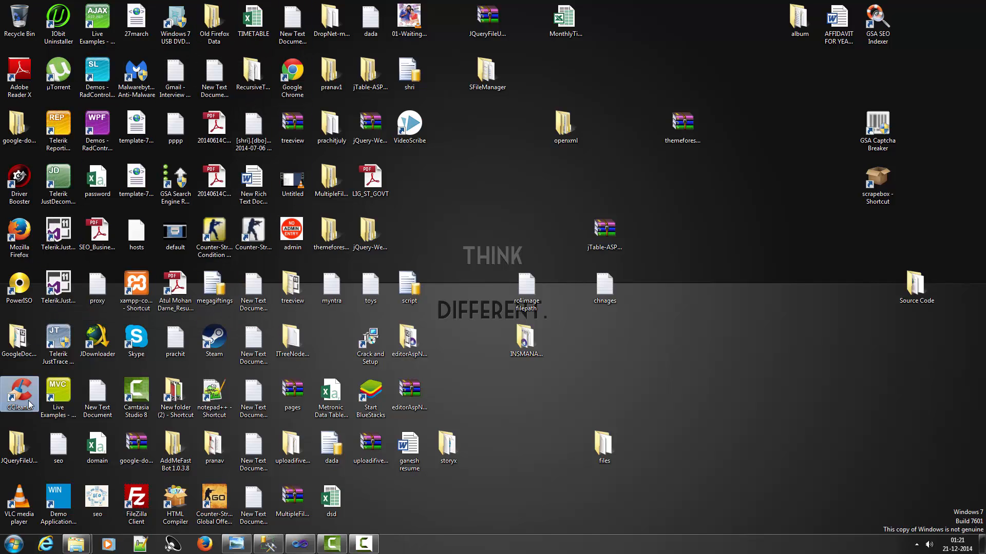
Step: Launch CCleaner, run the cleaner on the checked items and confirm permanent deletion
{"action": "double_click", "coordinate": [20, 392]}
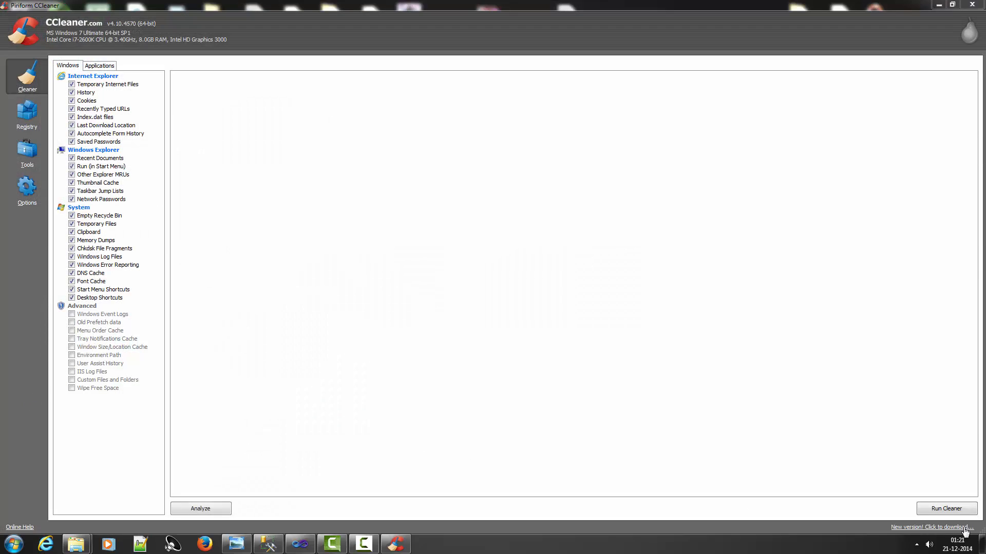
{"action": "left_click", "coordinate": [945, 508]}
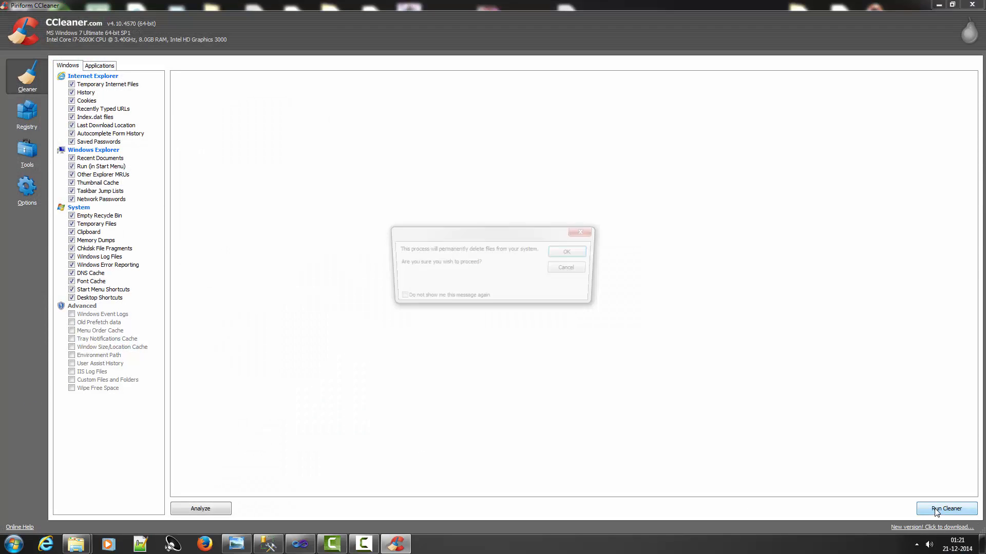
{"action": "left_click", "coordinate": [565, 251]}
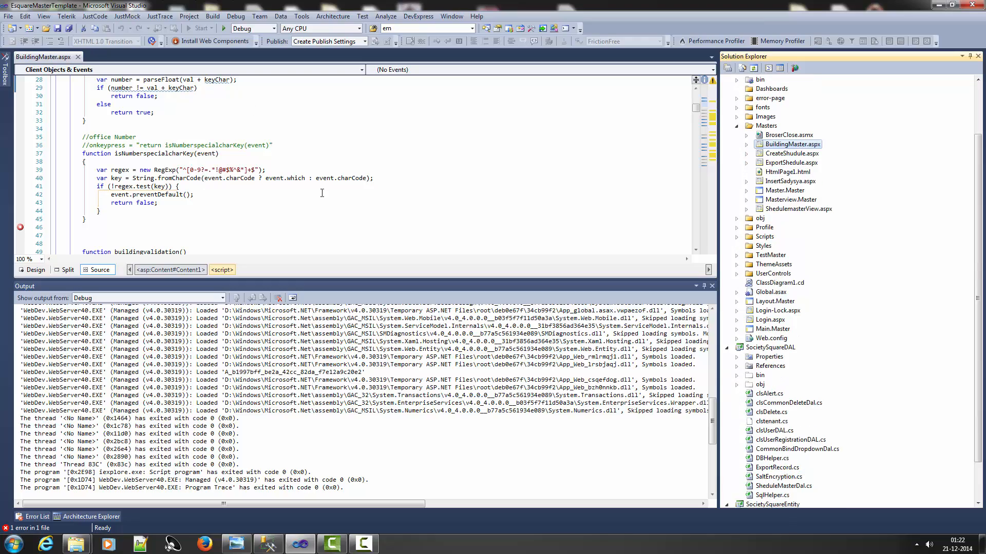
Step: Scroll BuildingMaster.aspx to the buildingvalidation() function with breakpoints on lines 46 and 50
{"action": "scroll", "scroll_direction": "down", "scroll_amount": 3}
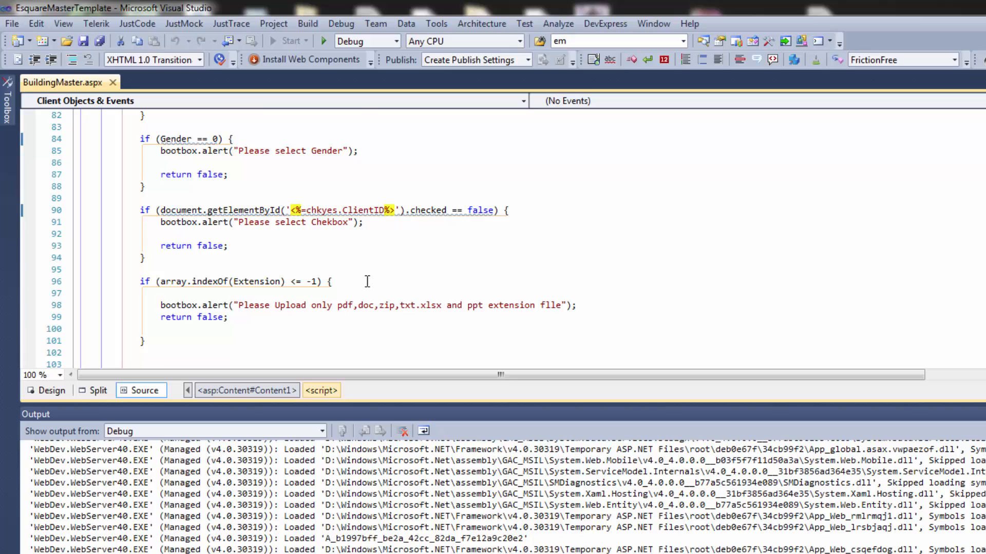
{"action": "scroll", "scroll_direction": "down", "scroll_amount": 3}
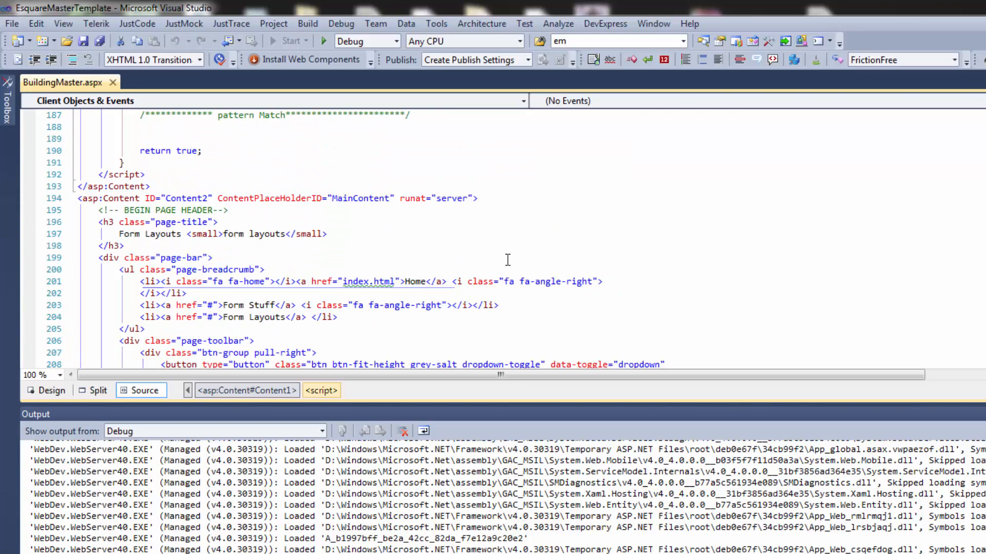
{"action": "scroll", "scroll_direction": "down", "scroll_amount": 3}
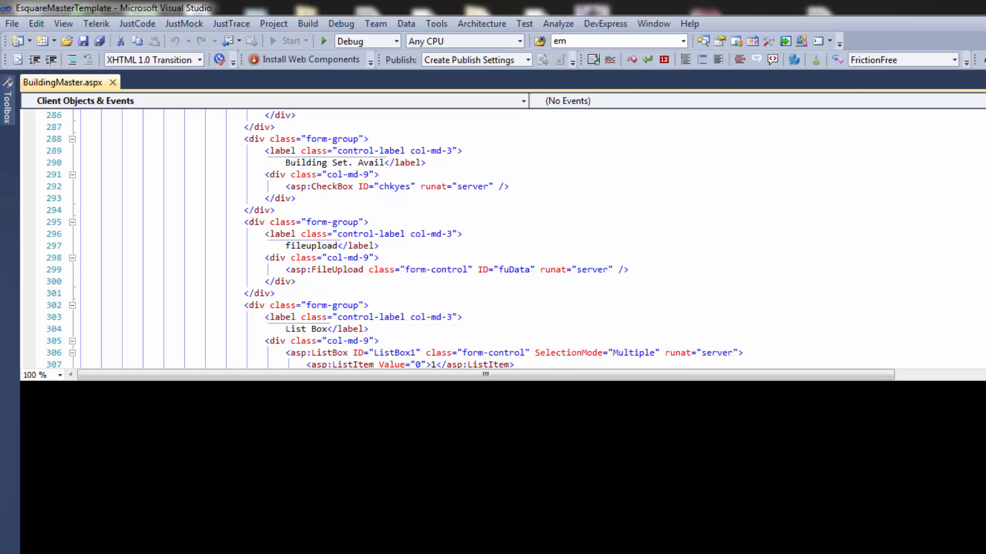
{"action": "scroll", "scroll_direction": "down", "scroll_amount": 3}
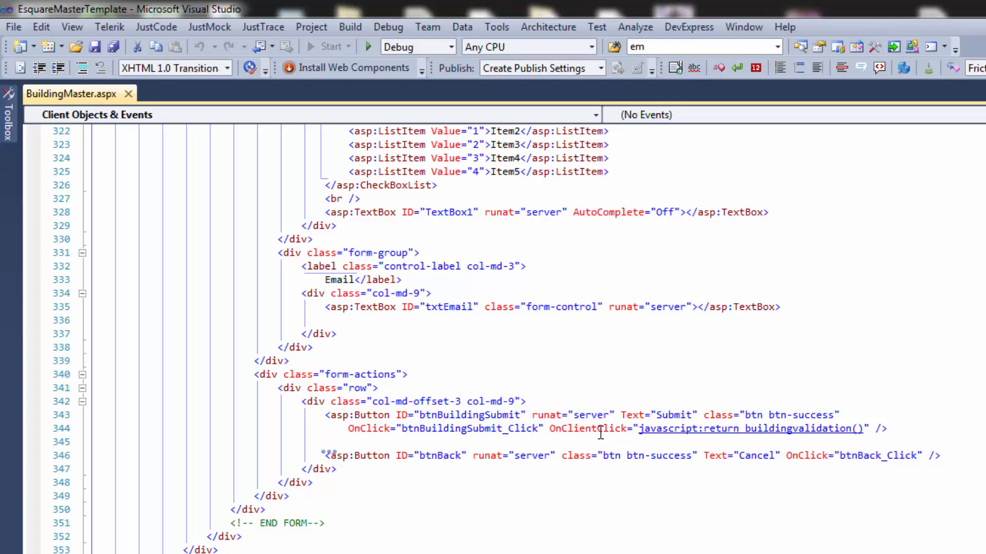
{"action": "mouse_move", "coordinate": [615, 503]}
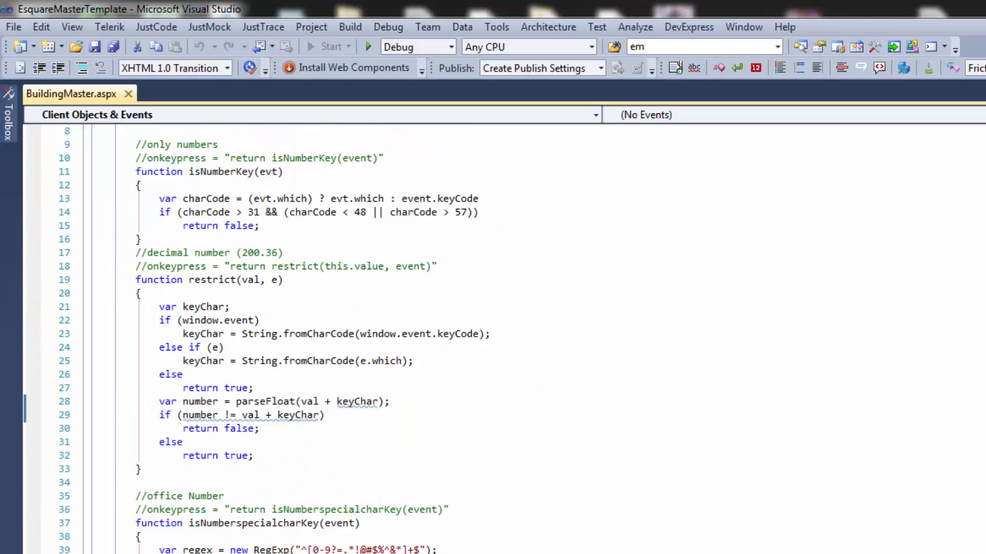
{"action": "scroll", "scroll_direction": "down", "scroll_amount": 3}
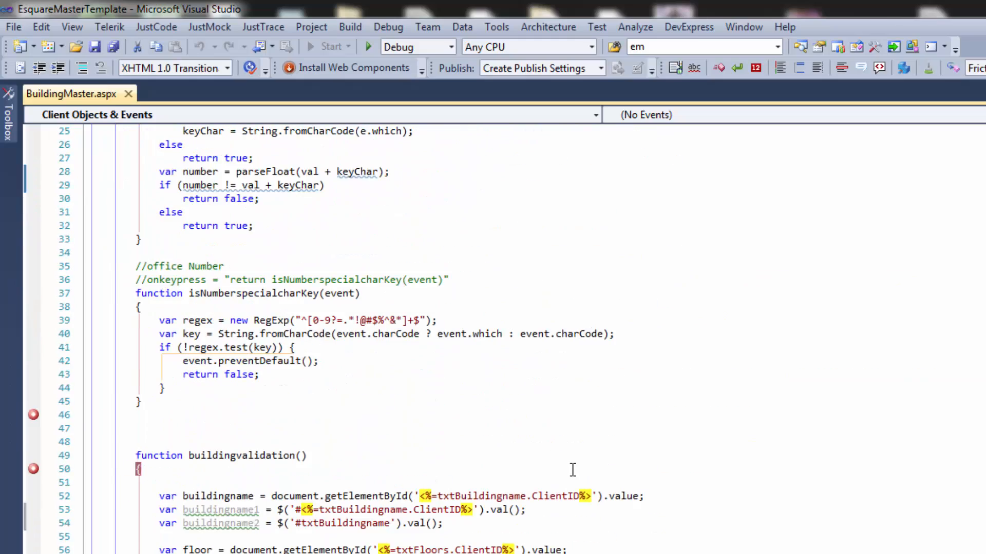
{"action": "scroll", "scroll_direction": "down", "scroll_amount": 3}
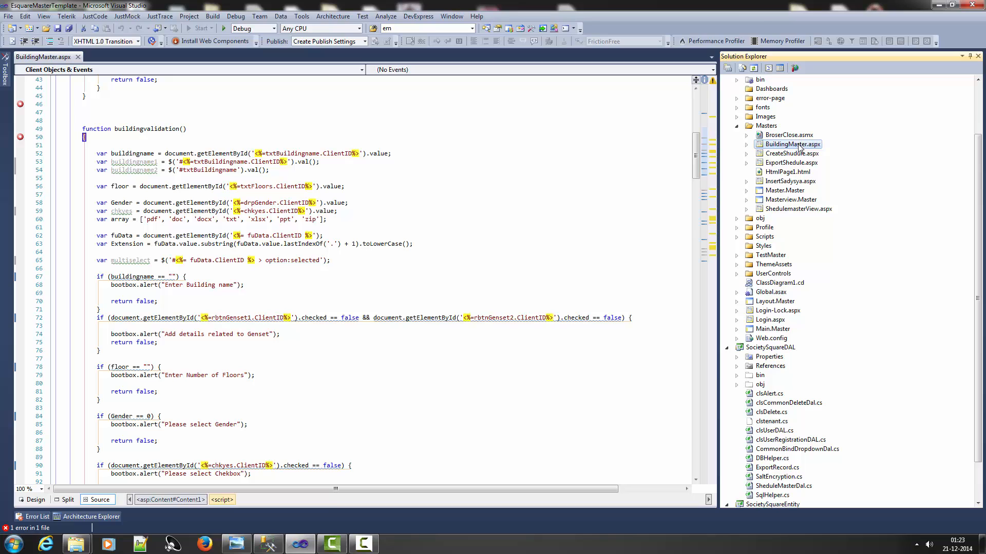
Step: Bring up the Solution Explorer actions for BuildingMaster.aspx to view it in the browser
{"action": "right_click", "coordinate": [792, 144]}
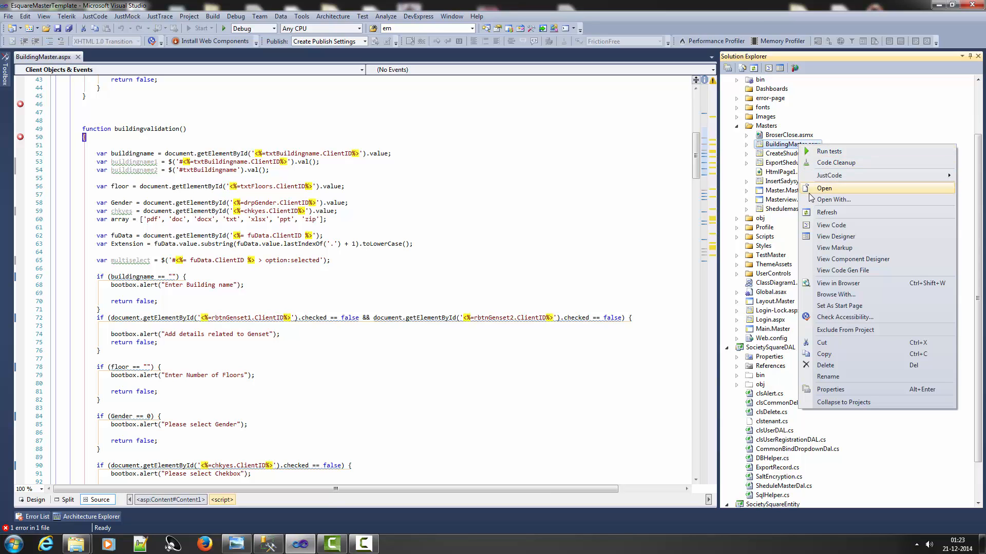
{"action": "mouse_move", "coordinate": [844, 317]}
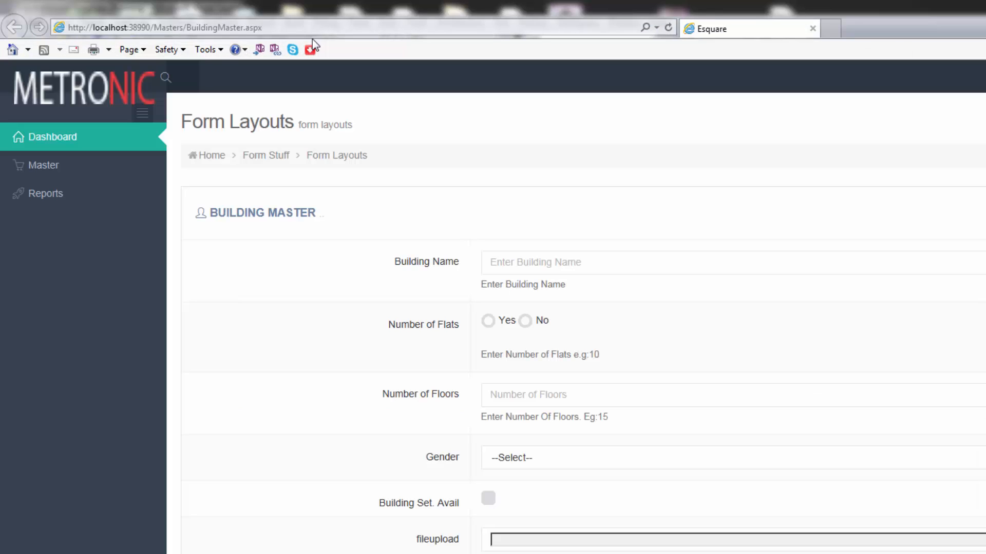
{"action": "mouse_move", "coordinate": [508, 316]}
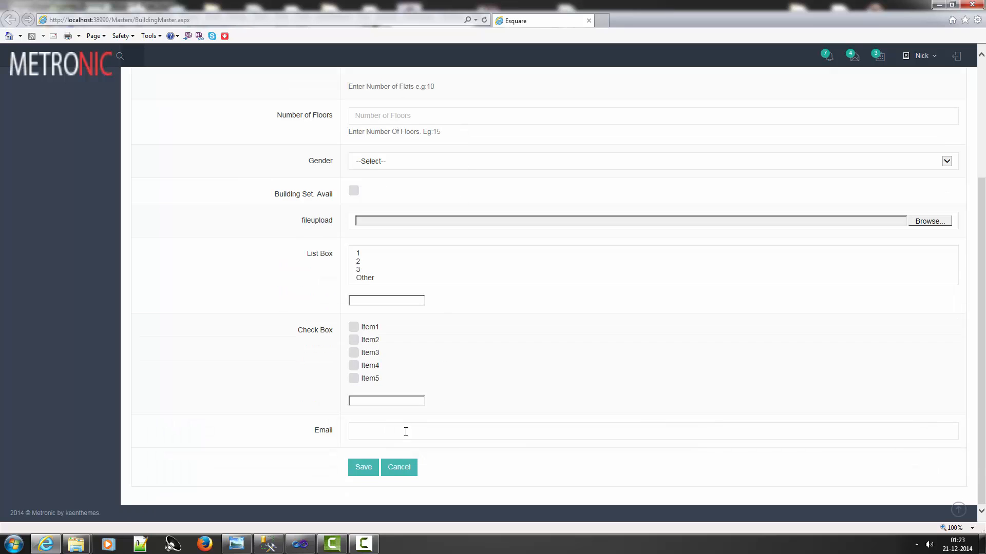
{"action": "mouse_move", "coordinate": [329, 513]}
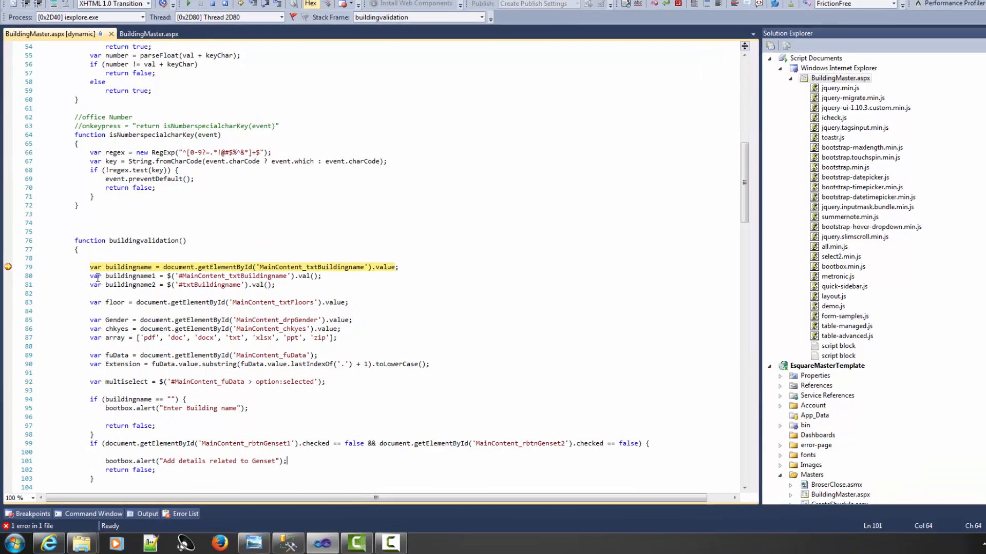
Step: Dismiss the Windows color scheme prompt so validation continues to the Enter Building name alert
{"action": "scroll", "scroll_direction": "down", "scroll_amount": 3}
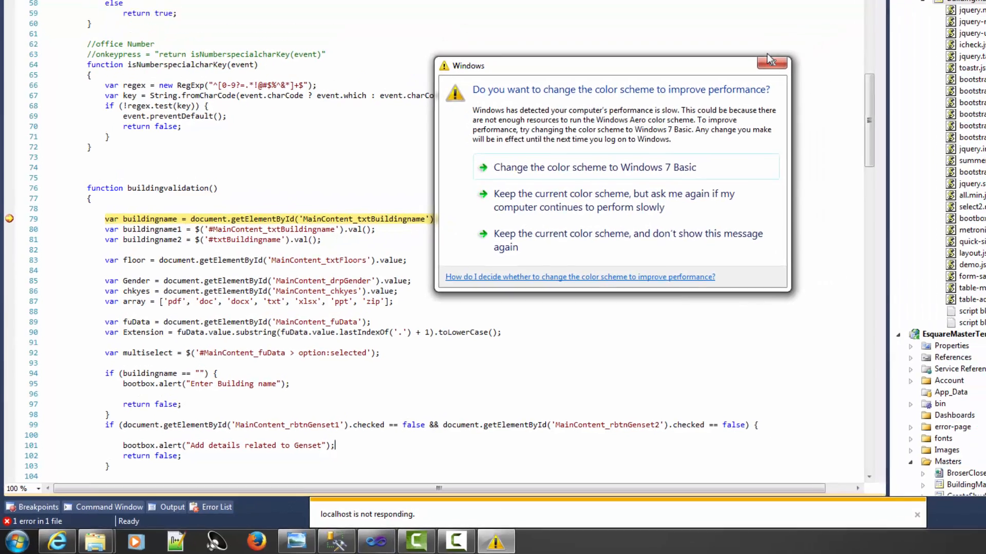
{"action": "left_click", "coordinate": [772, 62]}
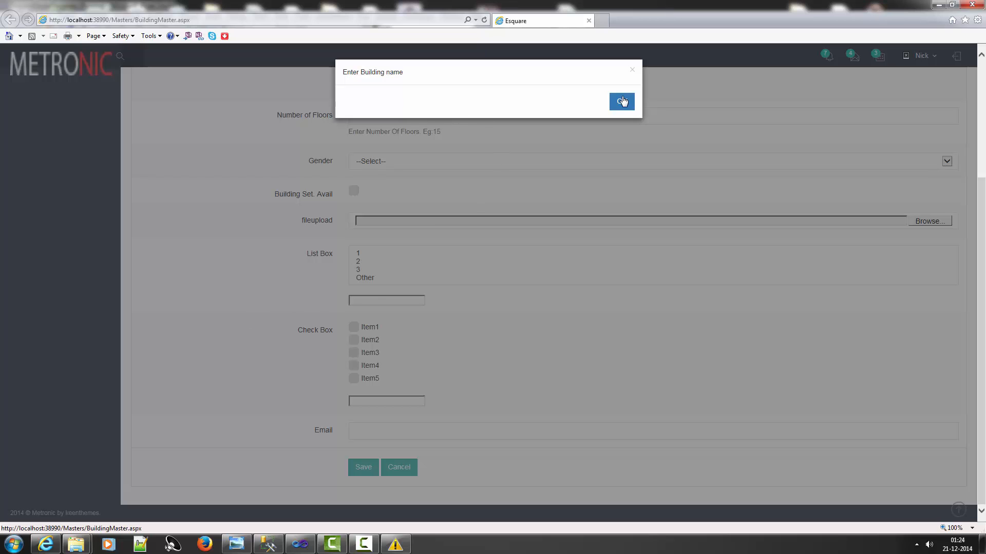
Step: Dismiss the alert, enter 'add' as Building Name, and resubmit to hit the breakpoint again
{"action": "left_click", "coordinate": [621, 102]}
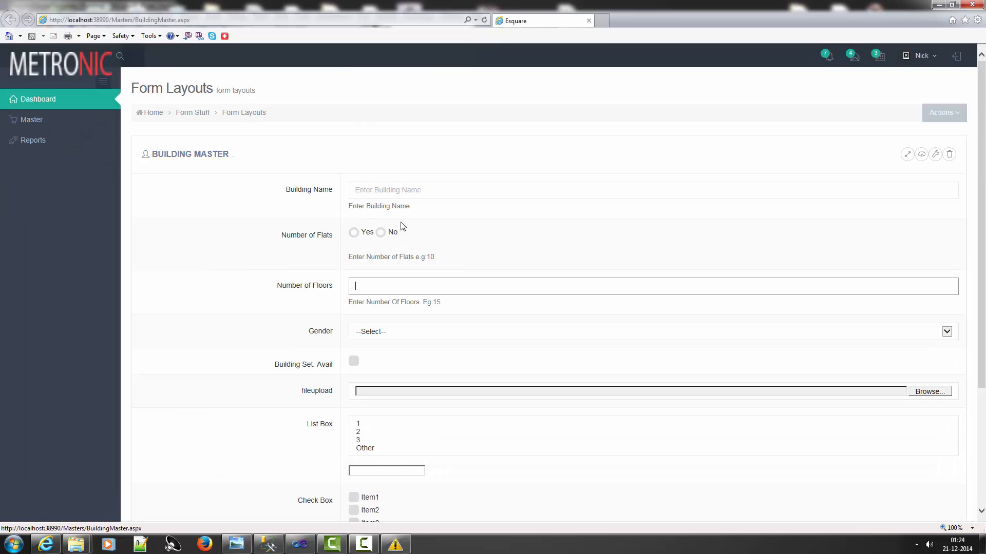
{"action": "type", "text": "add"}
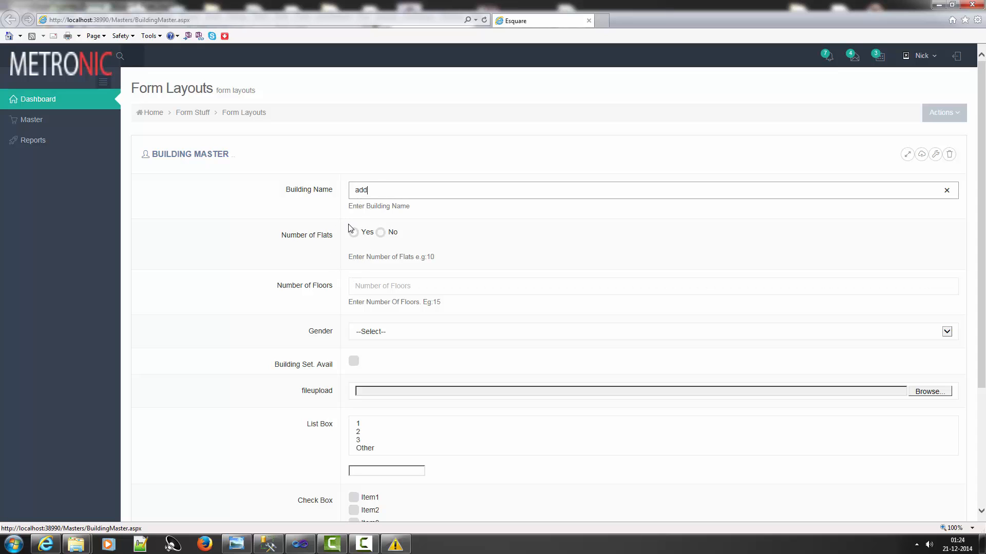
{"action": "scroll", "scroll_direction": "down", "scroll_amount": 3}
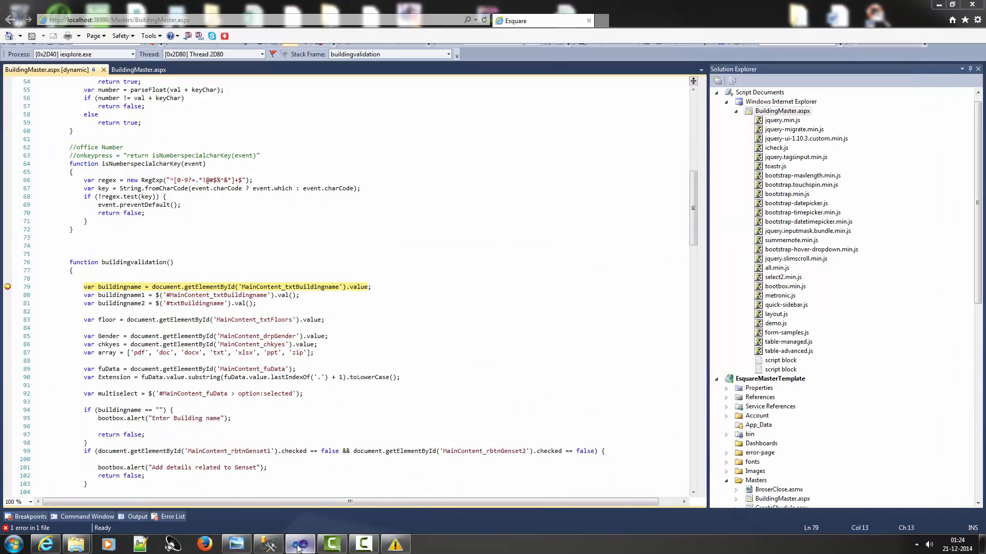
Step: Continue the paused buildingvalidation() code to the Add details related to Genset alert
{"action": "left_click", "coordinate": [298, 545]}
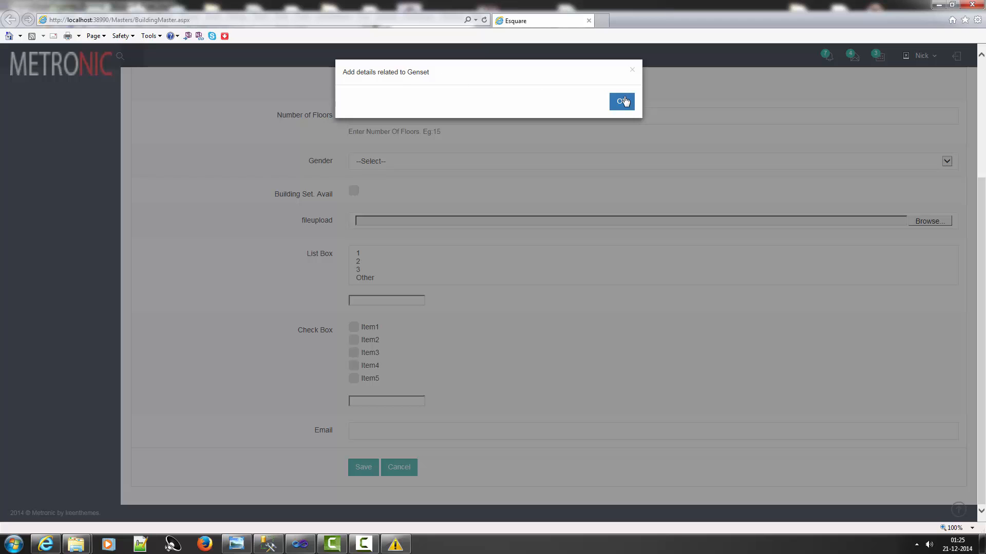
Step: Dismiss the Genset alert and set Number of Flats to No
{"action": "left_click", "coordinate": [621, 102]}
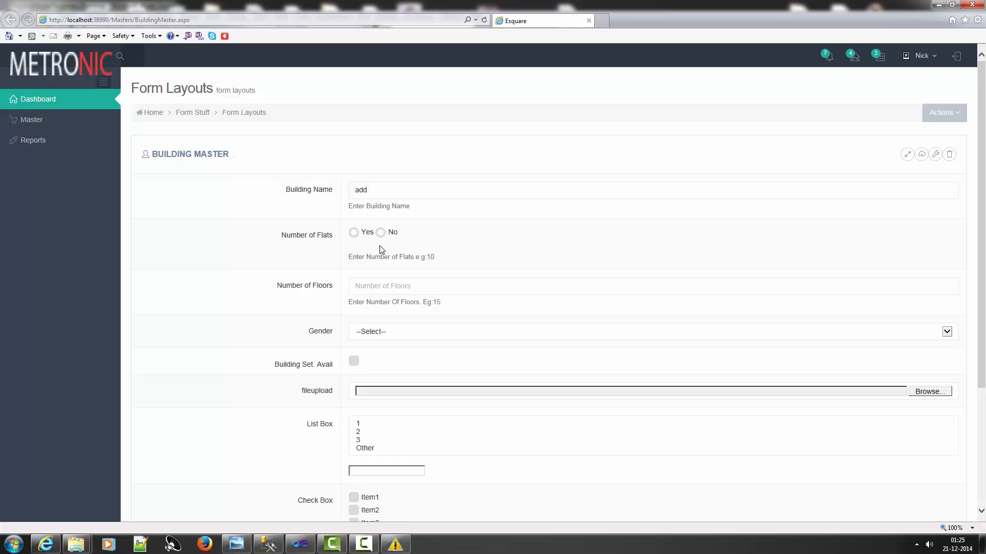
{"action": "left_click", "coordinate": [380, 232]}
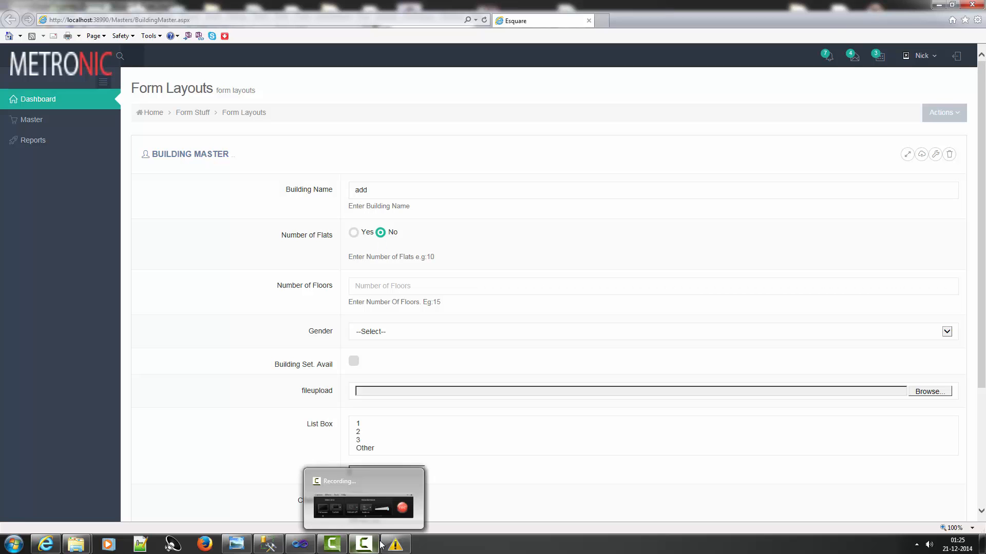